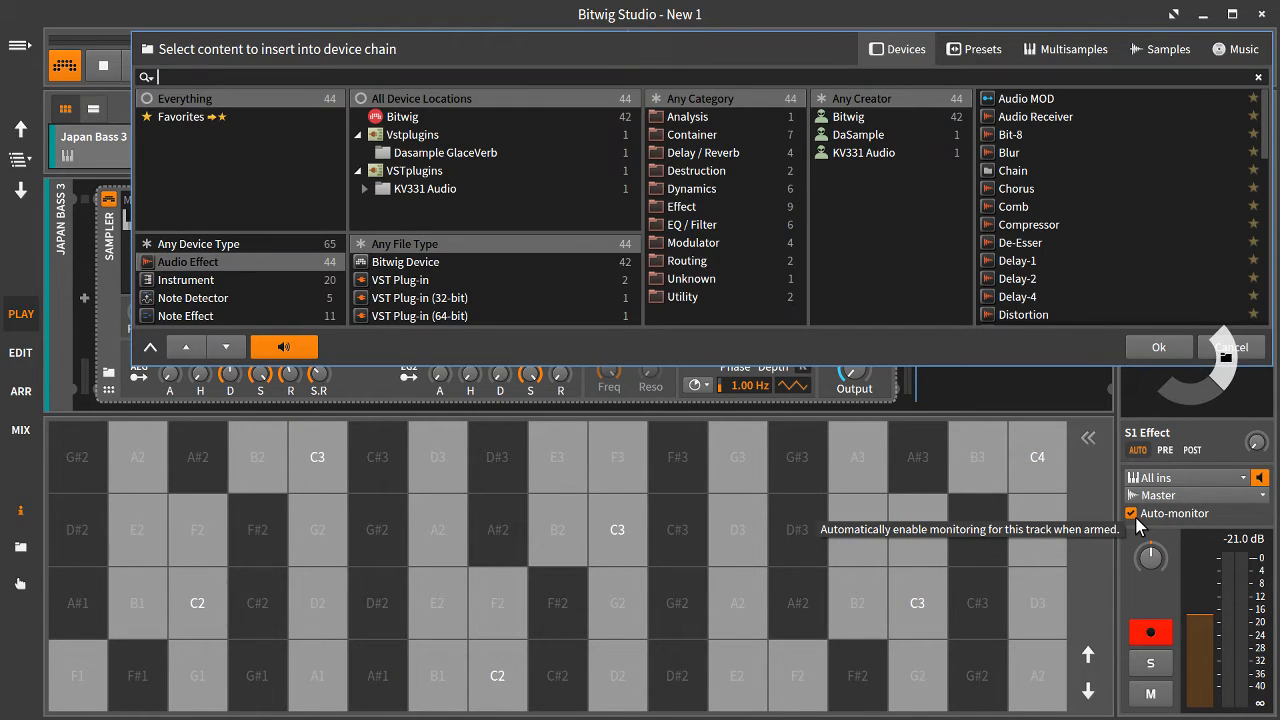
Dismiss the insert-device browser and show the empty piano roll for Japan Bass 3
{"action": "left_click", "coordinate": [1232, 346]}
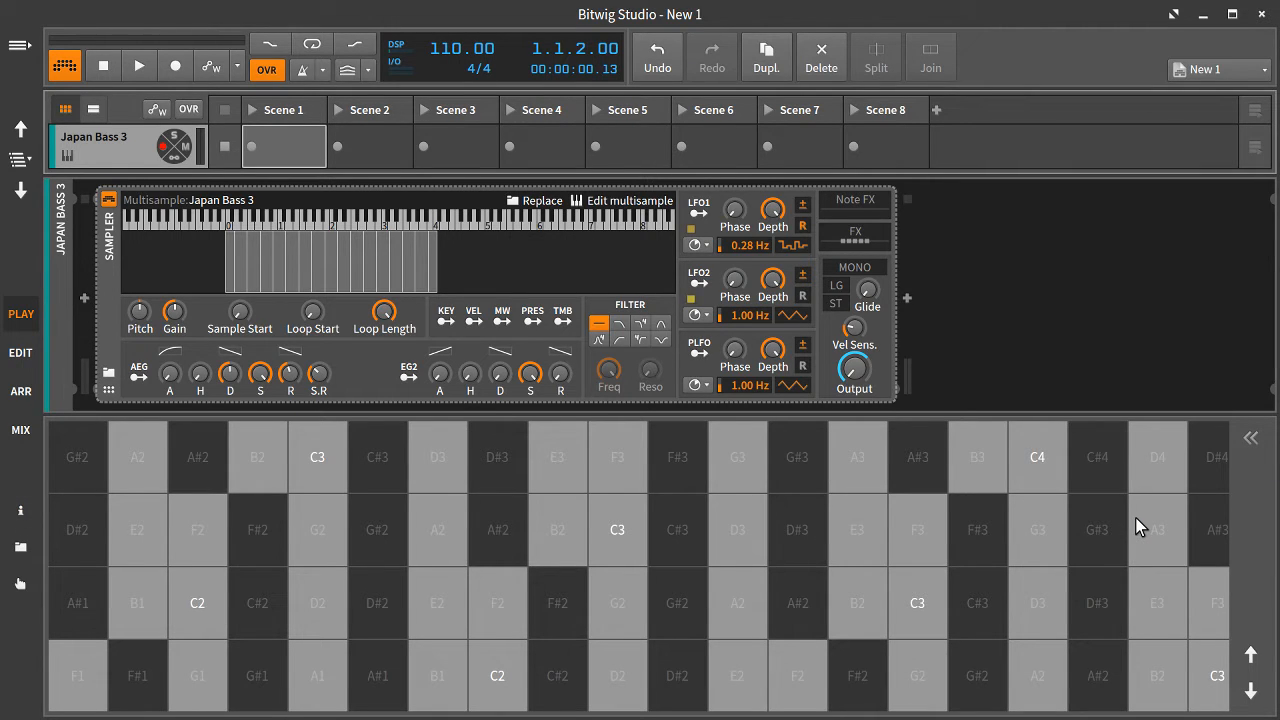
{"action": "left_click", "coordinate": [20, 352]}
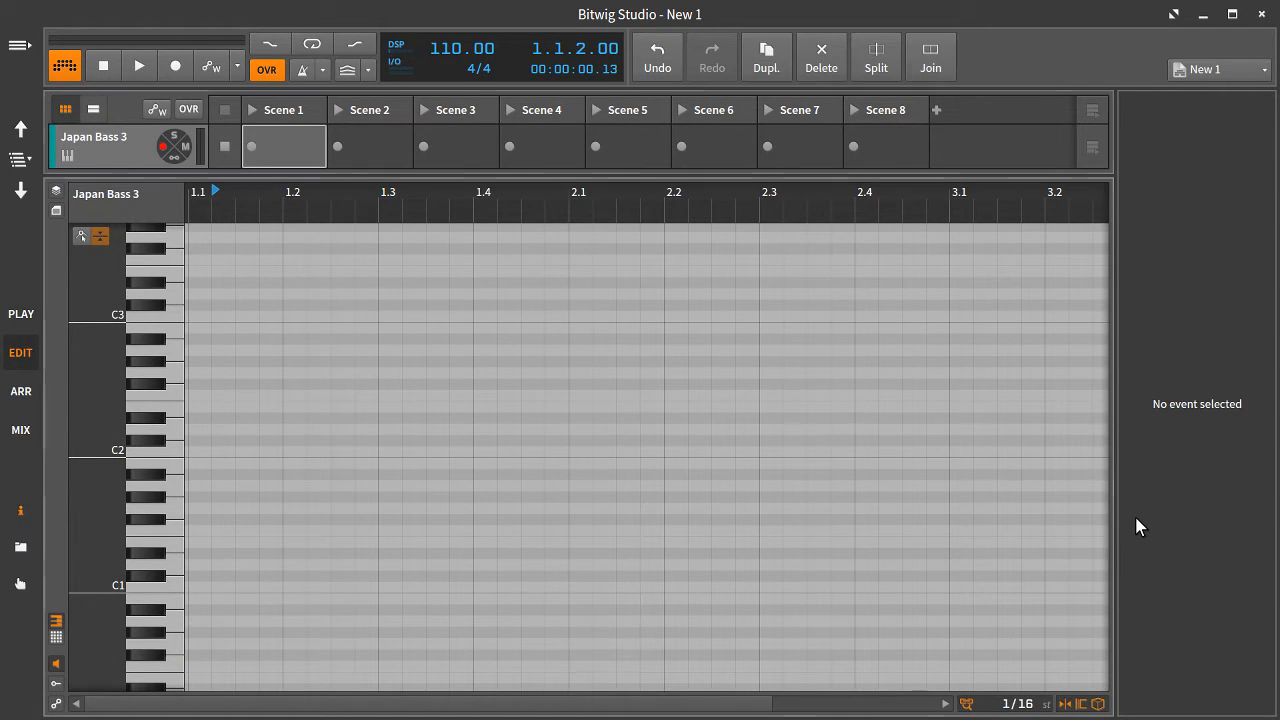
Draw a note into the Japan Bass 3 clip and return to the ARR track overview
{"action": "left_click", "coordinate": [378, 452]}
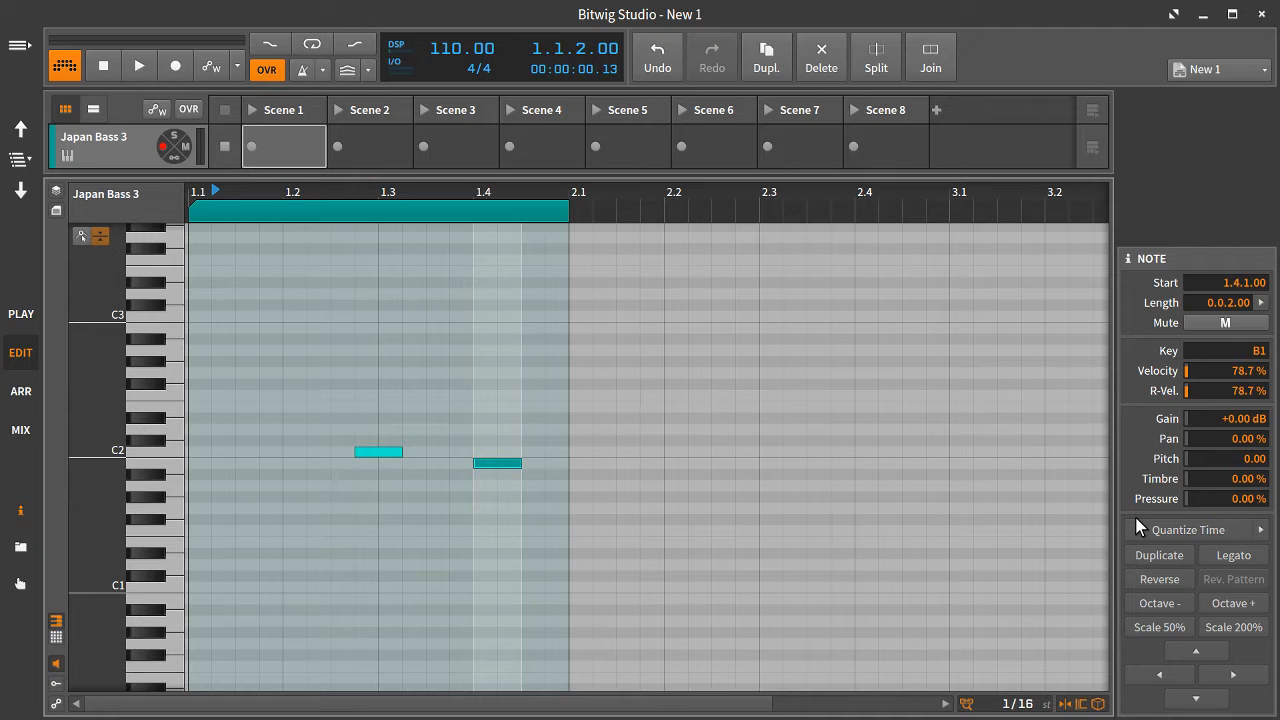
{"action": "left_click", "coordinate": [20, 390]}
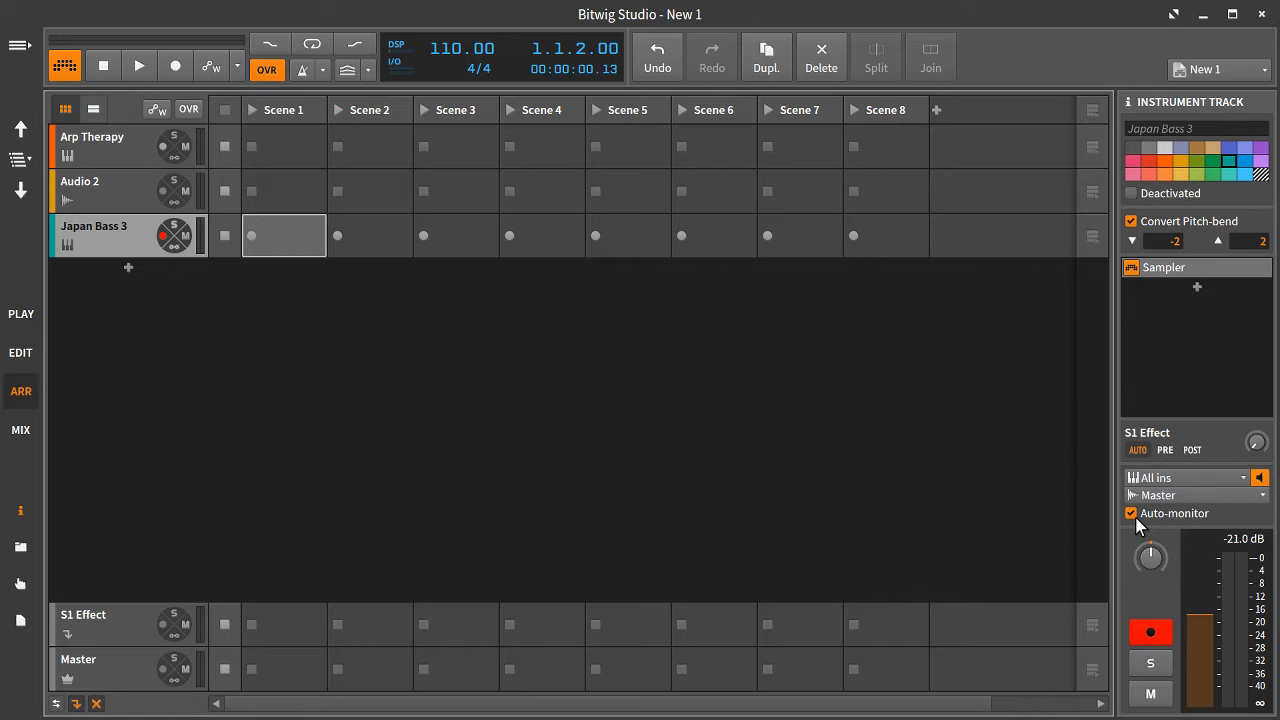
Toggle between the arrangement timeline and the clip launcher grid a few times
{"action": "left_click", "coordinate": [92, 108]}
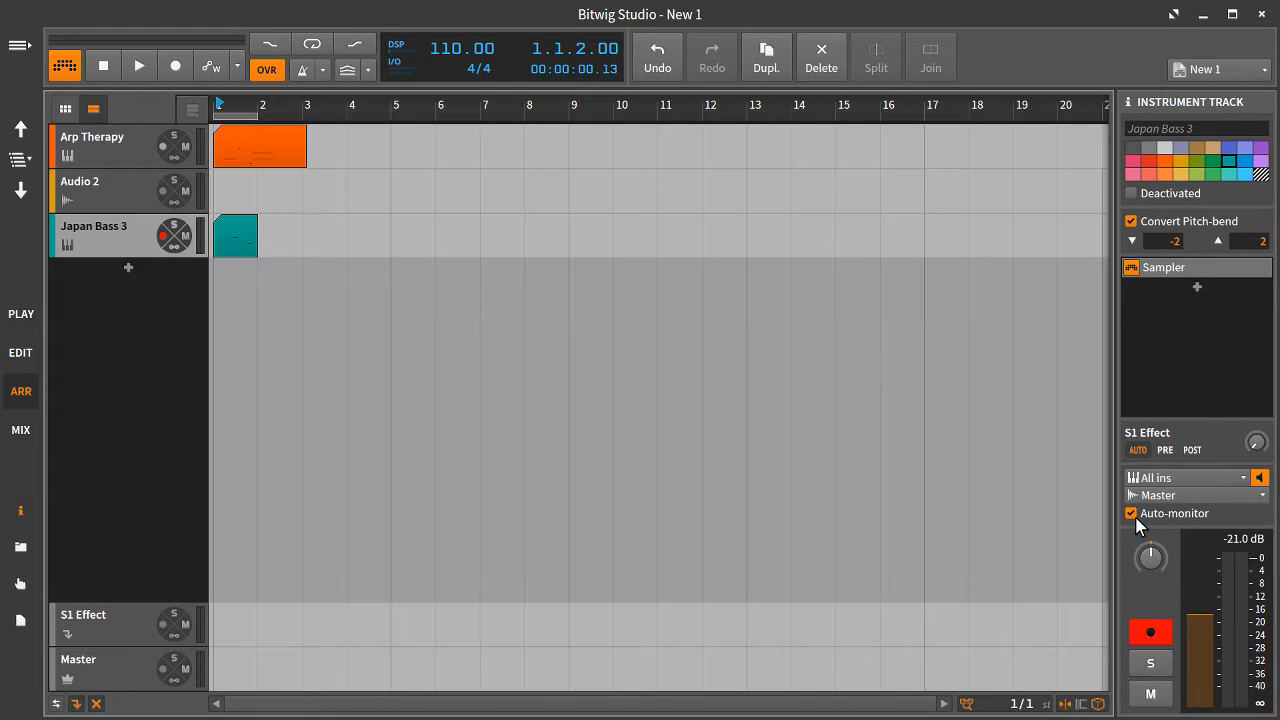
{"action": "left_click", "coordinate": [92, 108]}
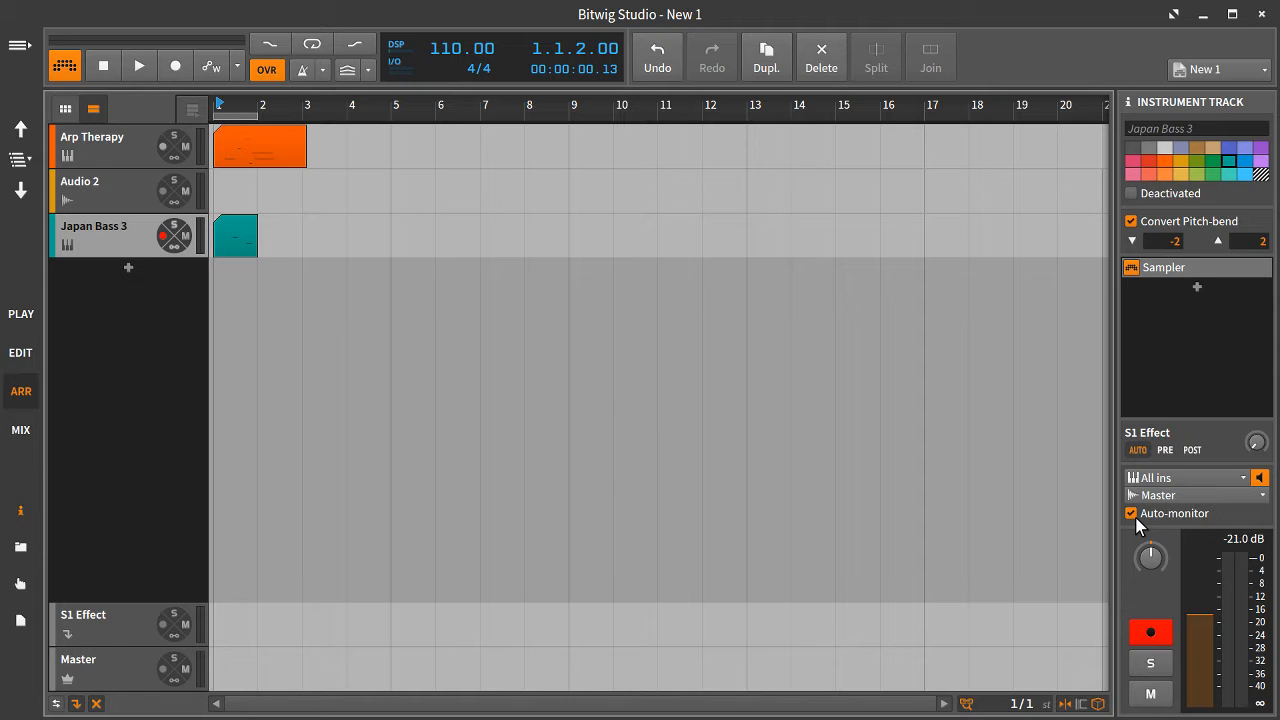
{"action": "left_click", "coordinate": [92, 108]}
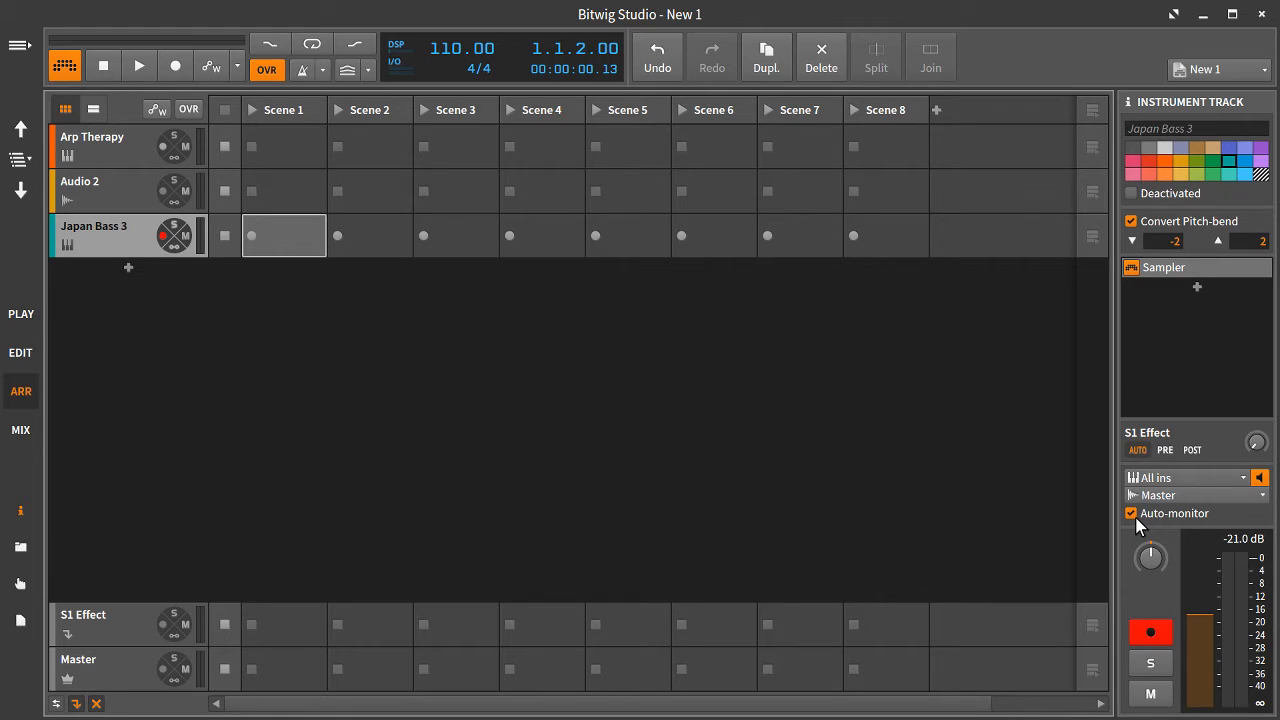
{"action": "left_click", "coordinate": [92, 108]}
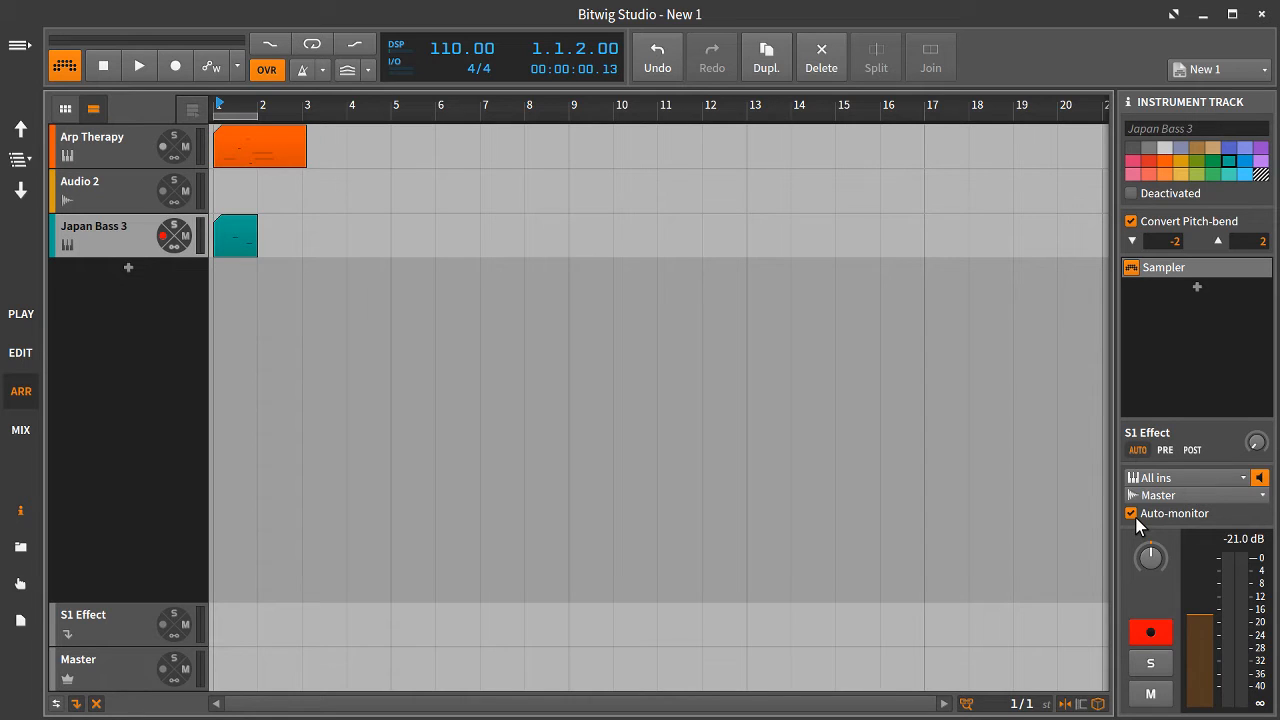
{"action": "right_click", "coordinate": [200, 470]}
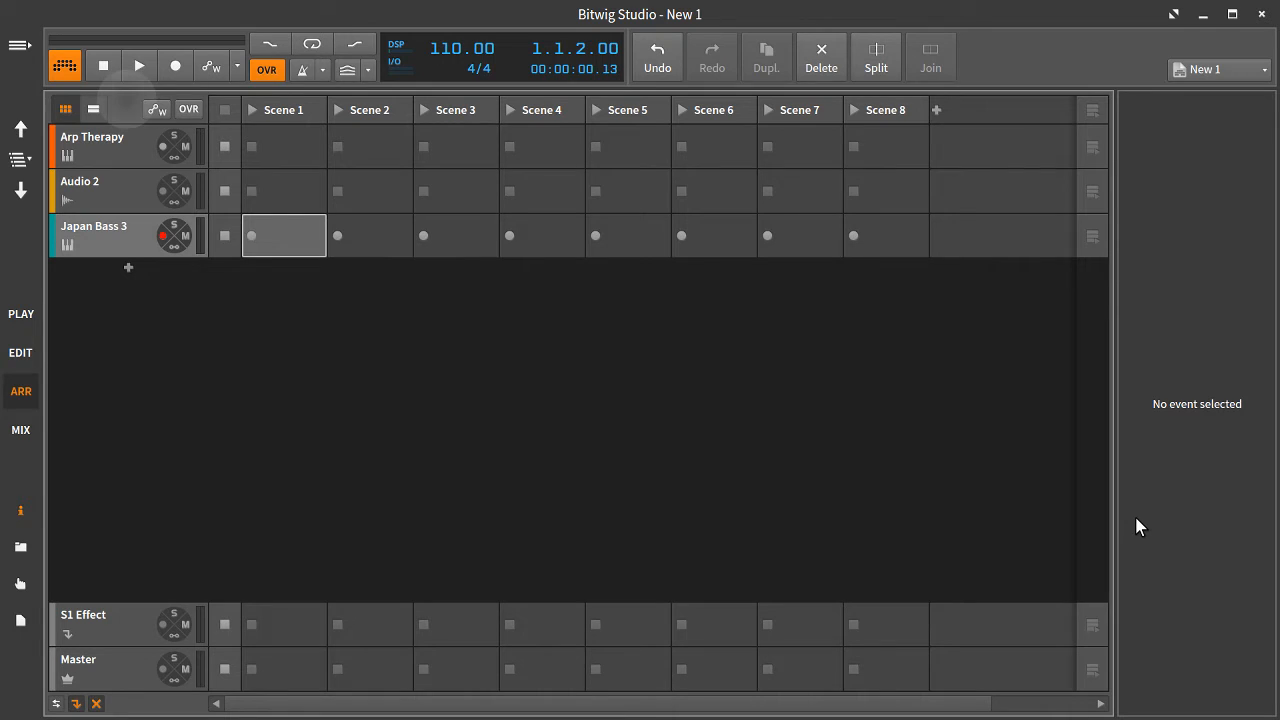
{"action": "right_click", "coordinate": [284, 236]}
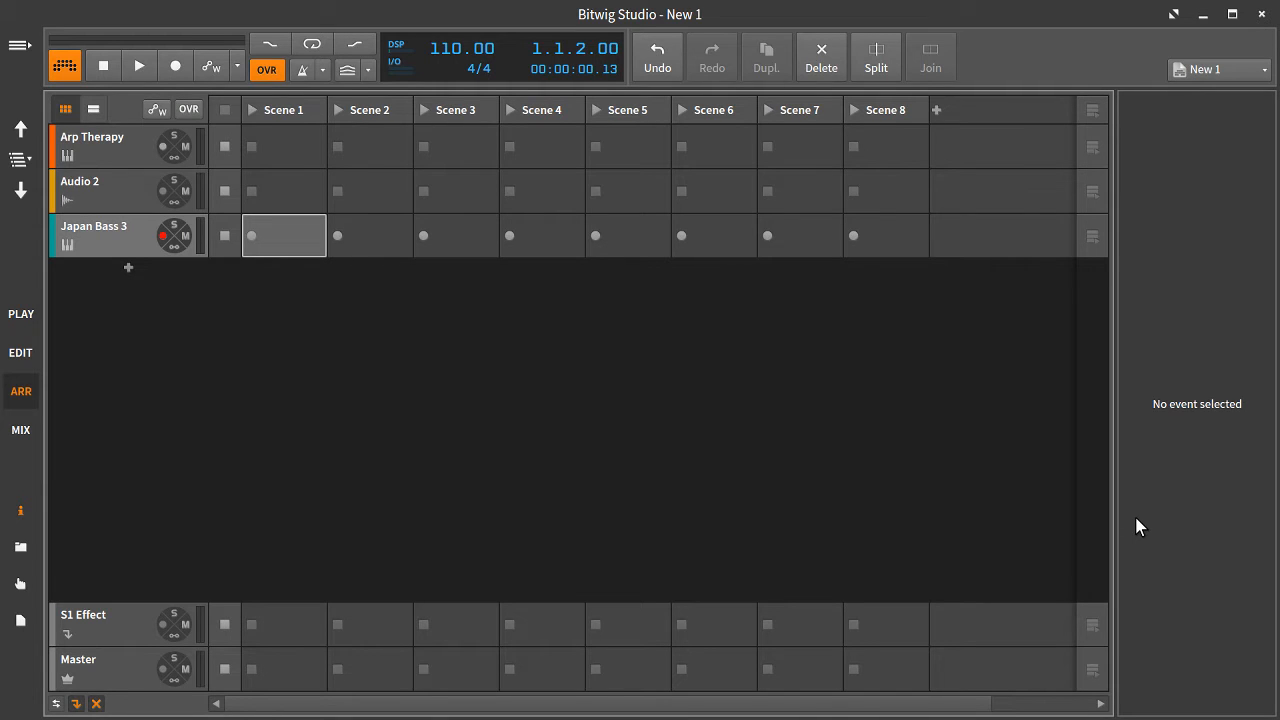
Show the mixer with Arp Therapy, Audio 2, Japan Bass 3, S1 Effect and Master channels
{"action": "left_click", "coordinate": [20, 428]}
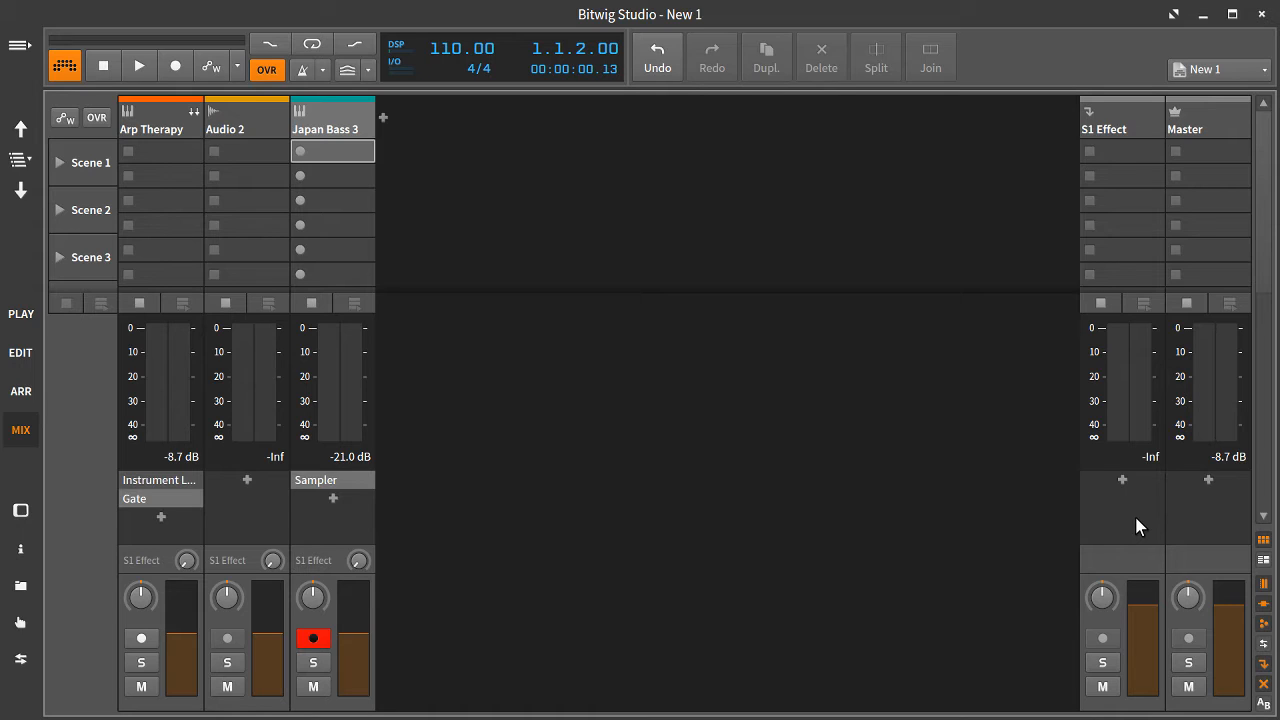
Show the Japan Bass 3 sampler instrument with its playable note grid
{"action": "left_click", "coordinate": [332, 162]}
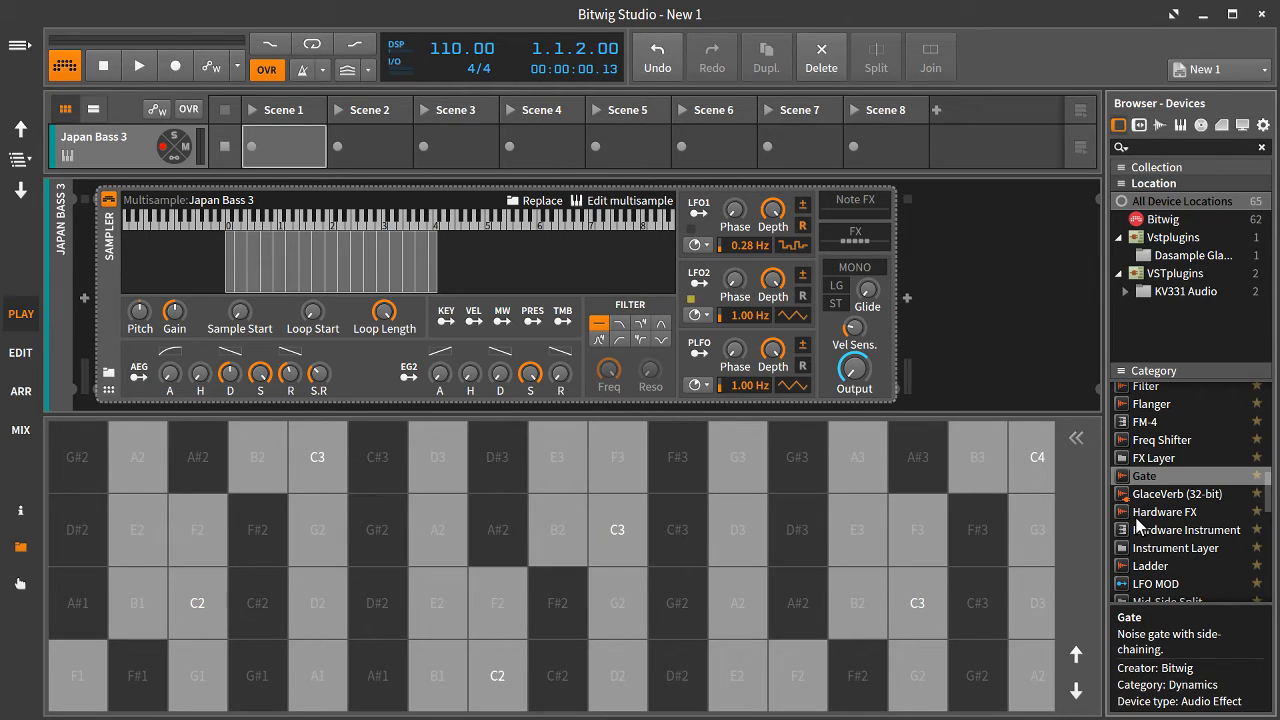
Reach Preferences from the main menu, landing on the Displays tab with the Tablet profile
{"action": "left_click", "coordinate": [20, 44]}
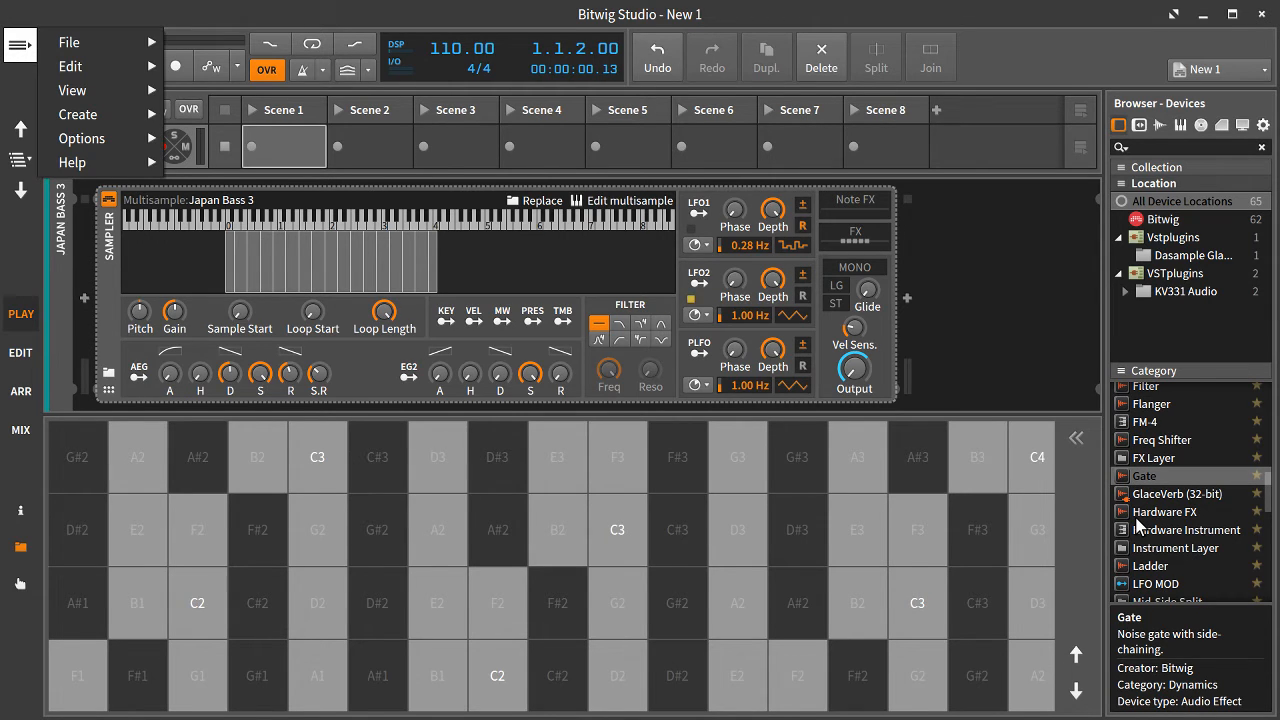
{"action": "left_click", "coordinate": [80, 138]}
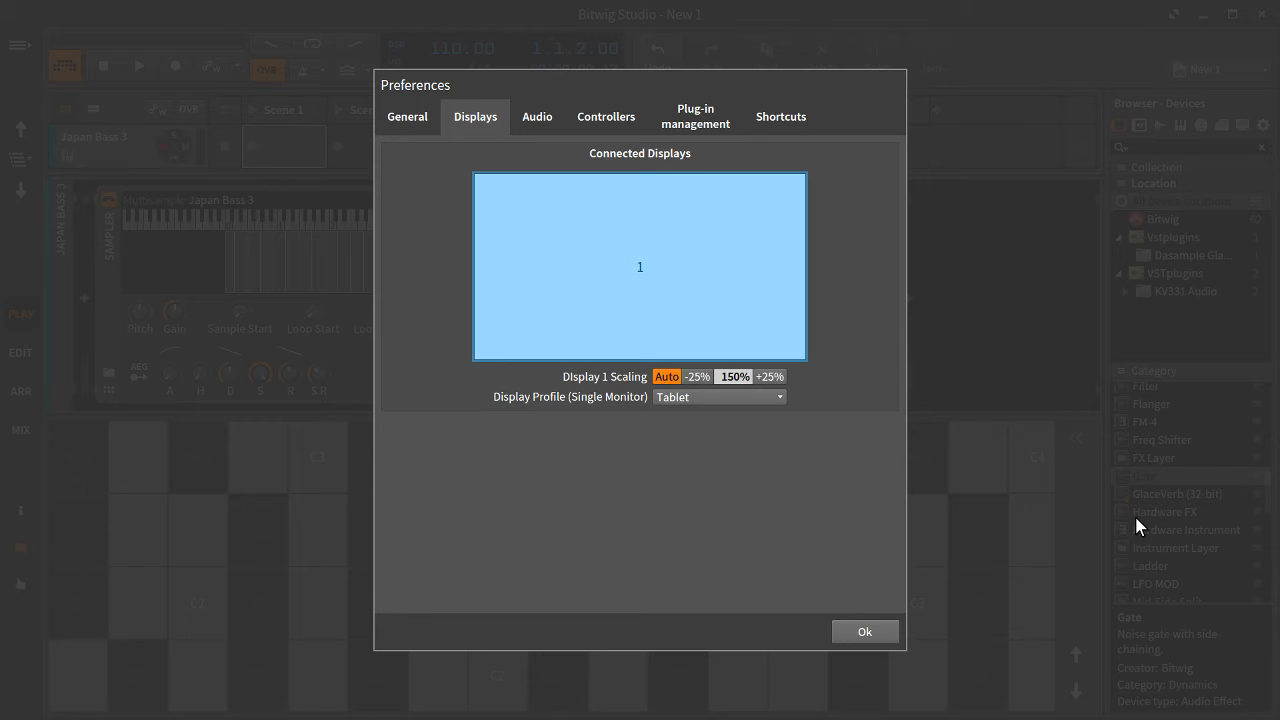
Confirm Preferences with OK, leaving the device-chain insert browser on screen
{"action": "left_click", "coordinate": [864, 632]}
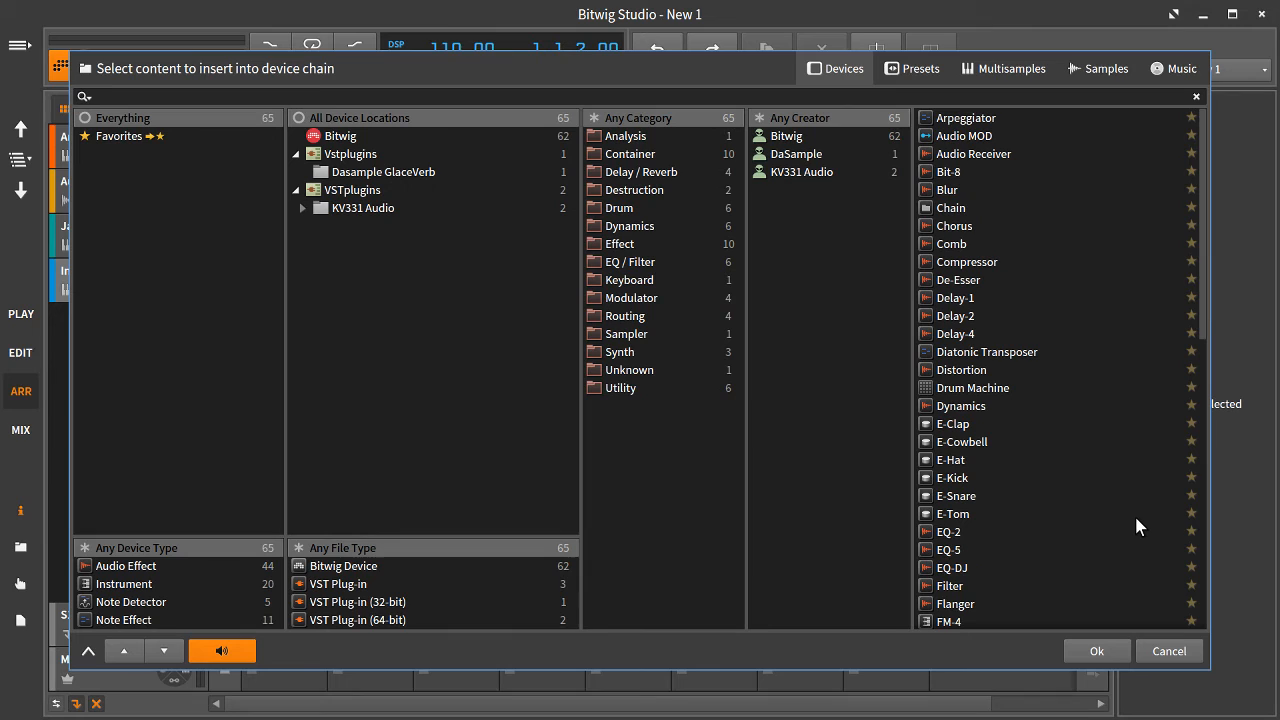
{"action": "left_click", "coordinate": [150, 96]}
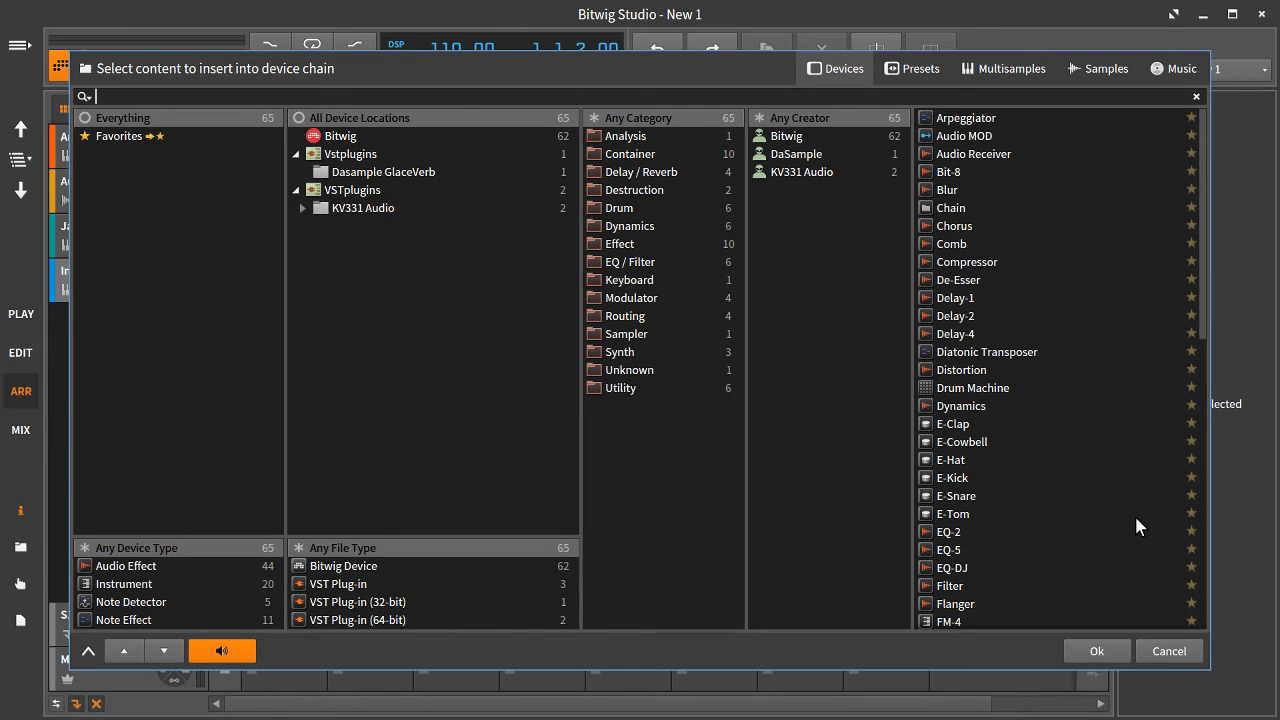
{"action": "left_click", "coordinate": [1168, 652]}
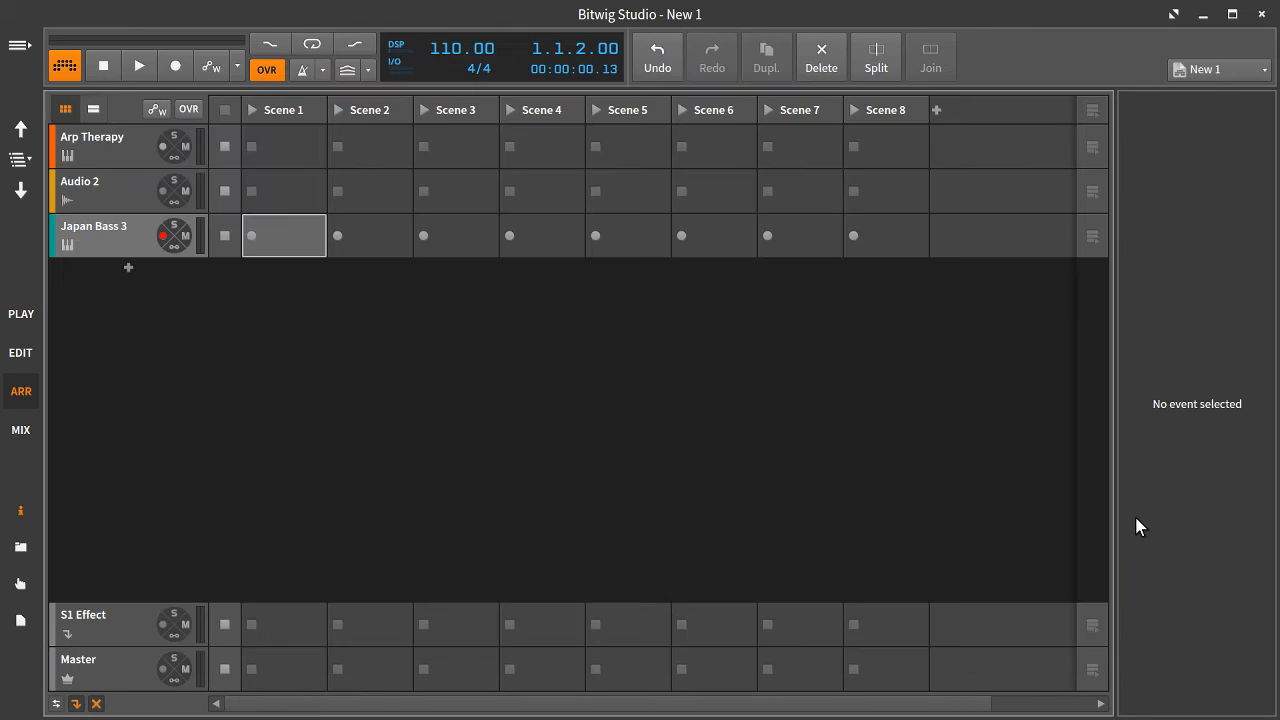
{"action": "left_click", "coordinate": [92, 224]}
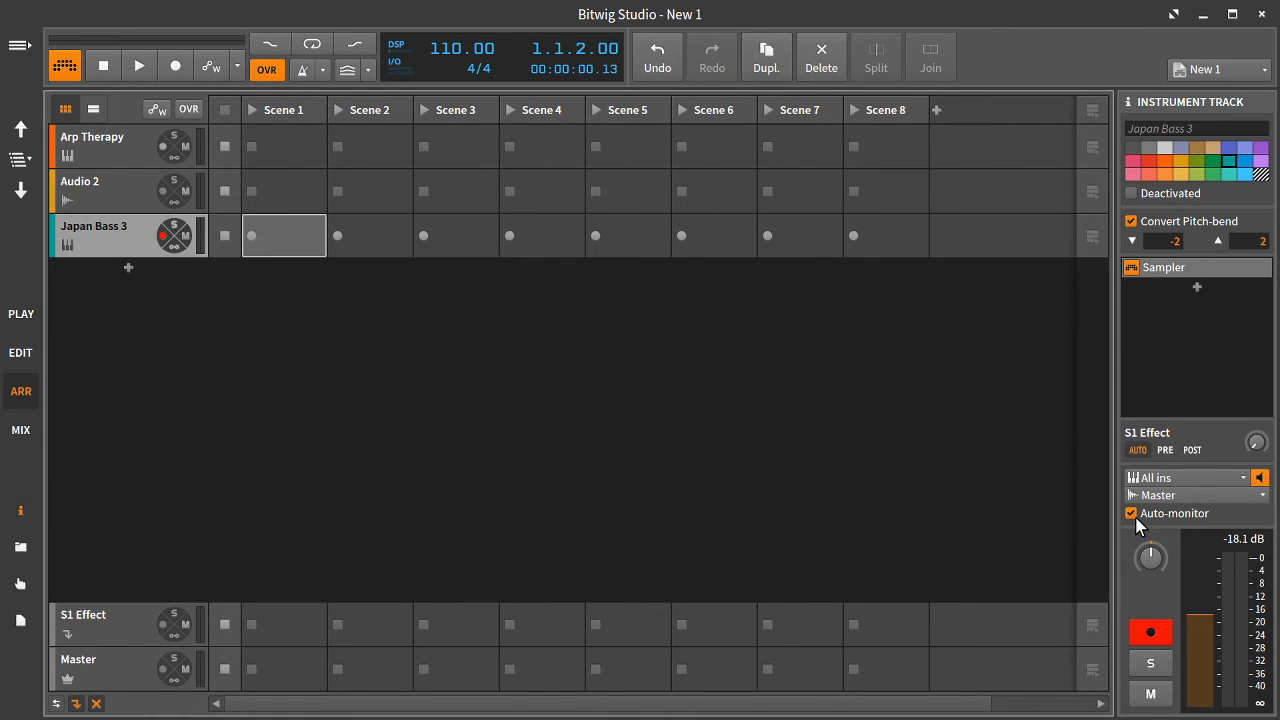
{"action": "left_click", "coordinate": [1196, 288]}
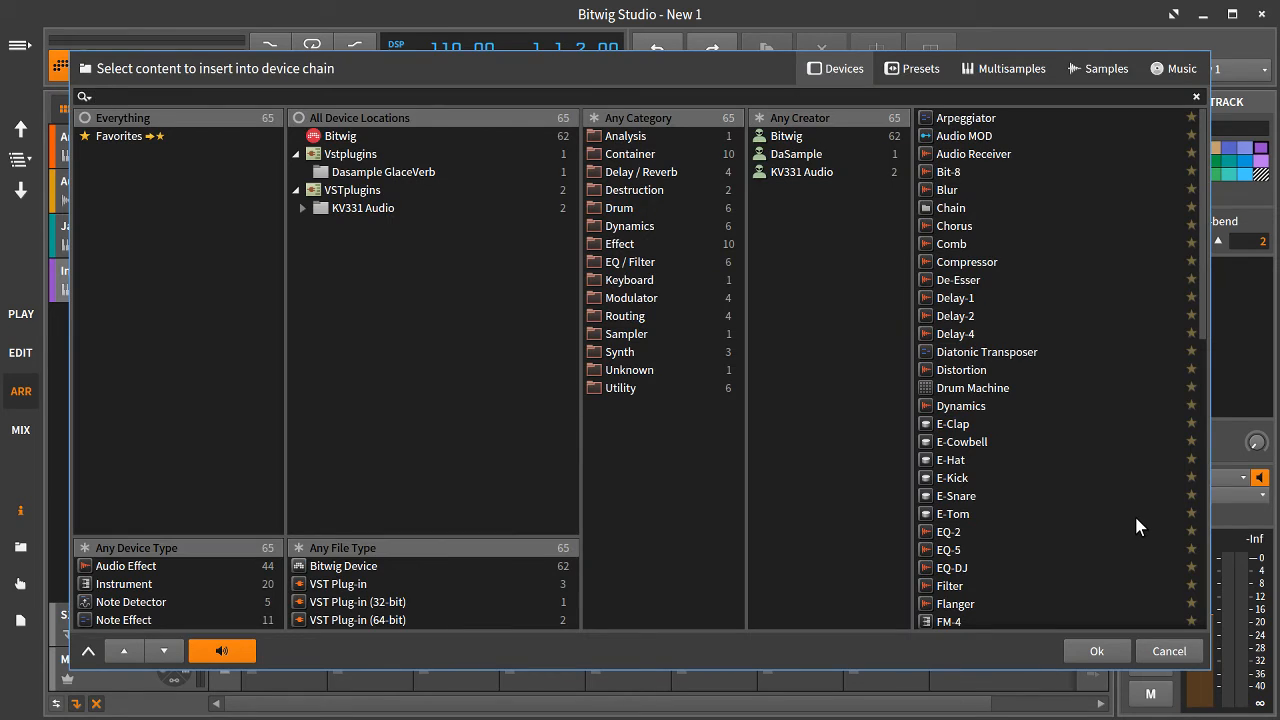
{"action": "left_click", "coordinate": [1168, 652]}
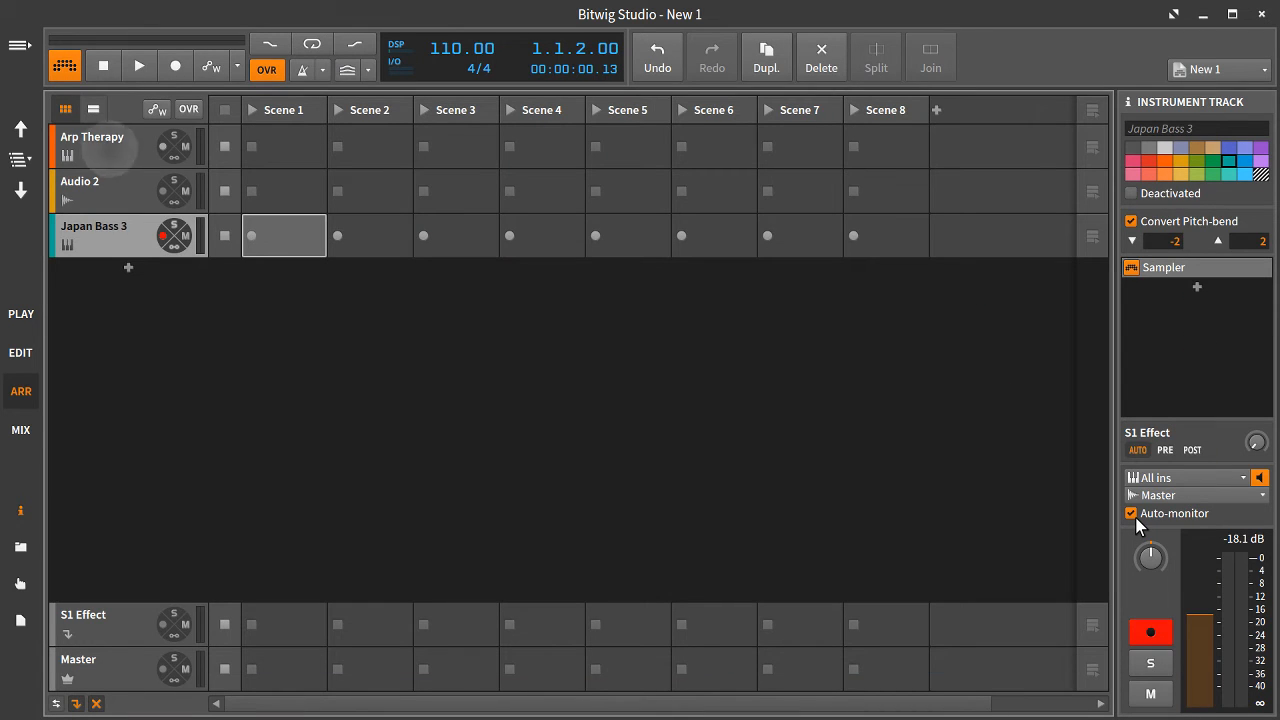
{"action": "left_click", "coordinate": [92, 146]}
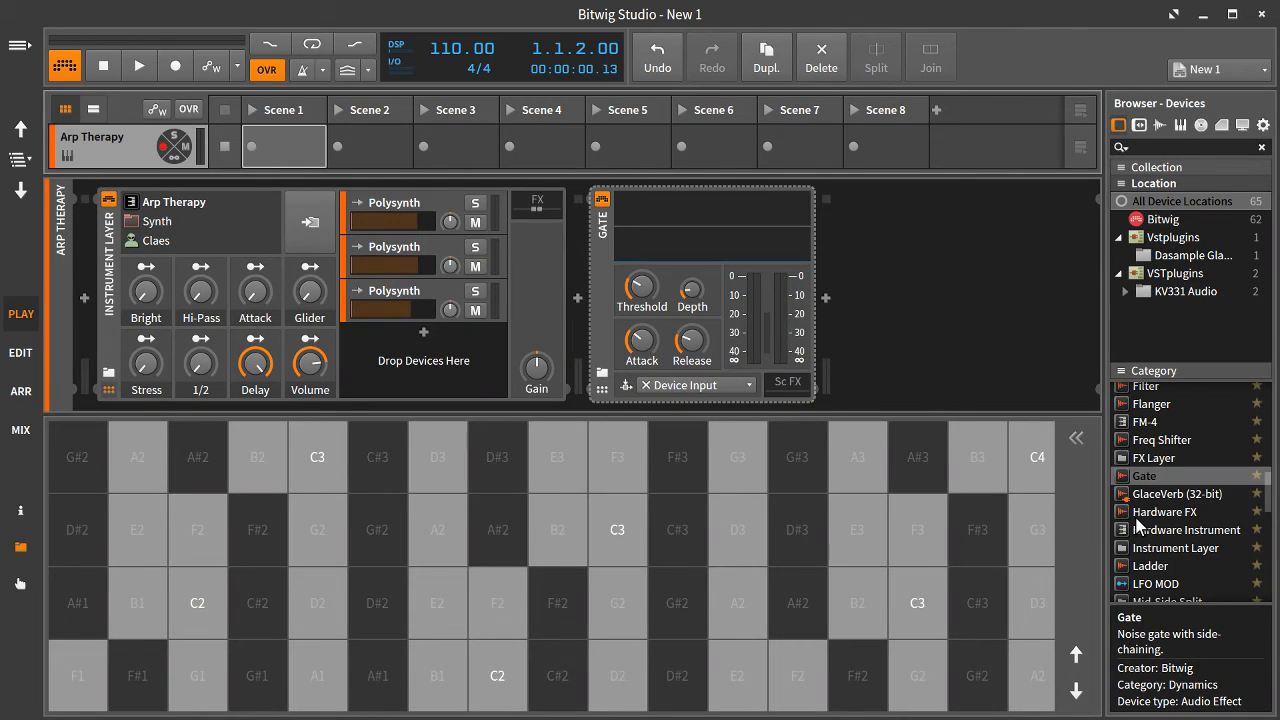
Start transport playback so Arp Therapy's signal runs through the Gate device
{"action": "left_click", "coordinate": [138, 64]}
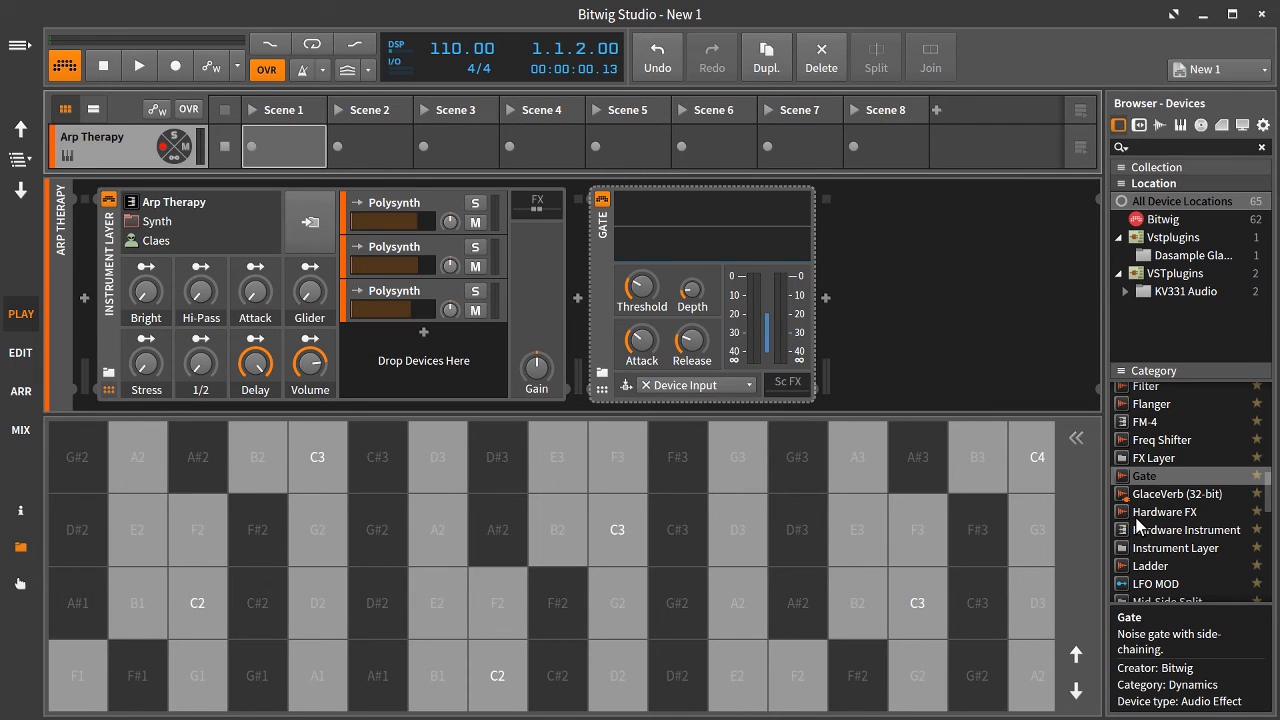
{"action": "left_click", "coordinate": [138, 64]}
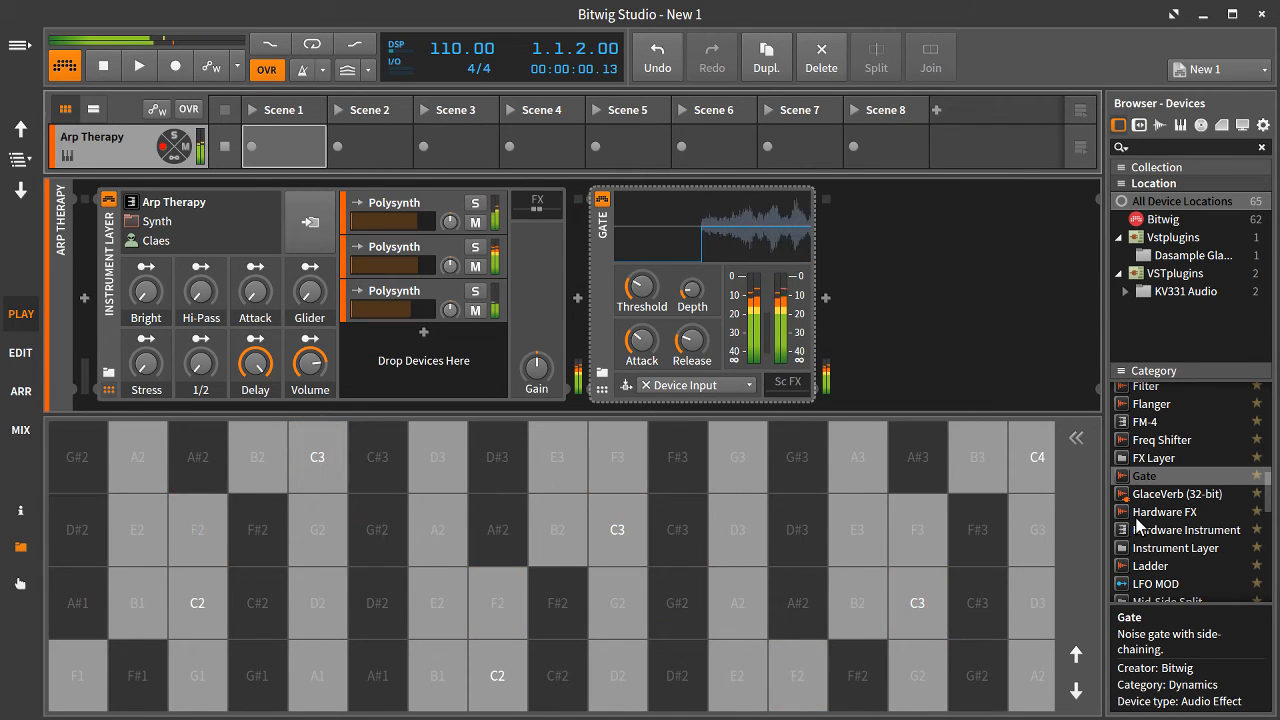